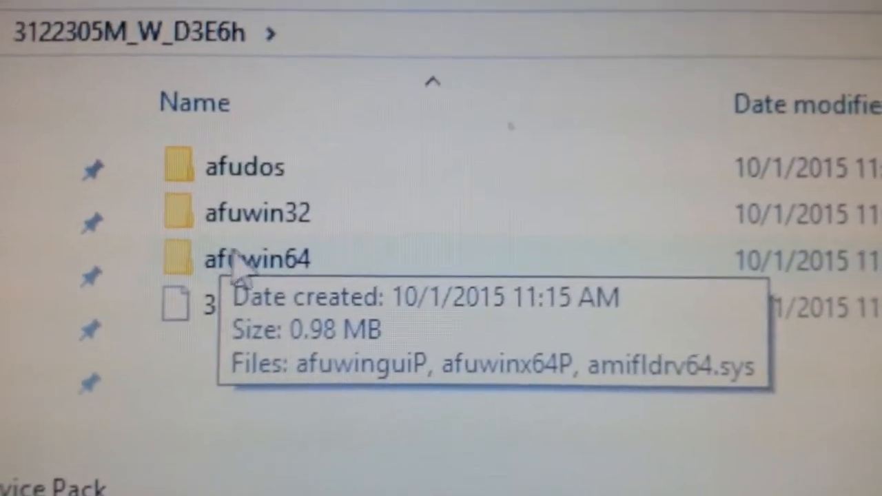
- Open the afuwin64 folder in the 3122305M_W_D3E6h BIOS package directory
double_click(249, 259)
text(windows)
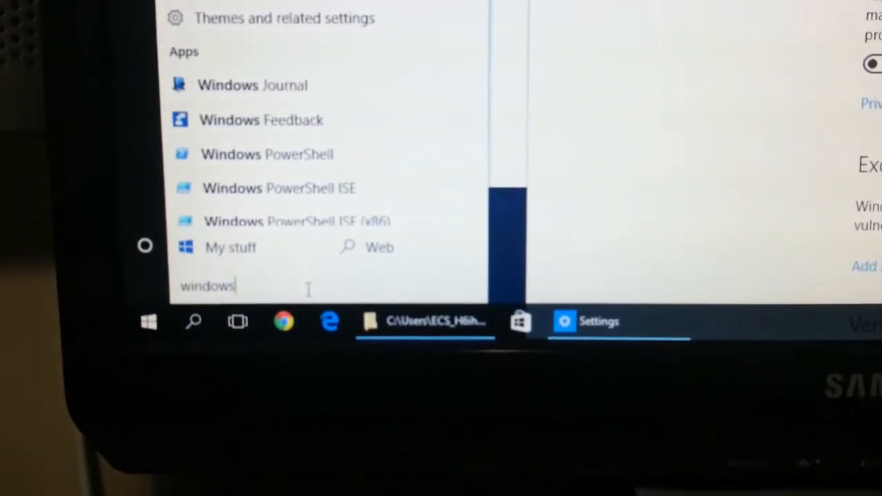
- Find Windows Defender via Start search and turn real-time virus protection off
text(de)
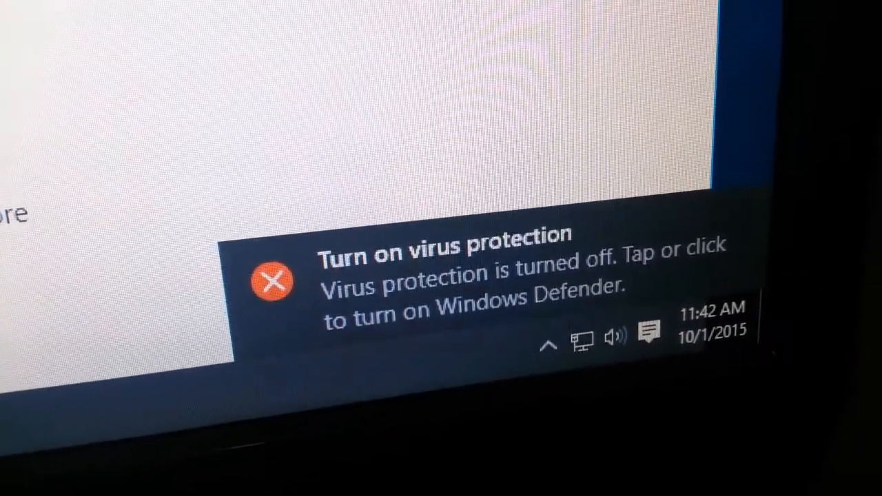
click(441, 285)
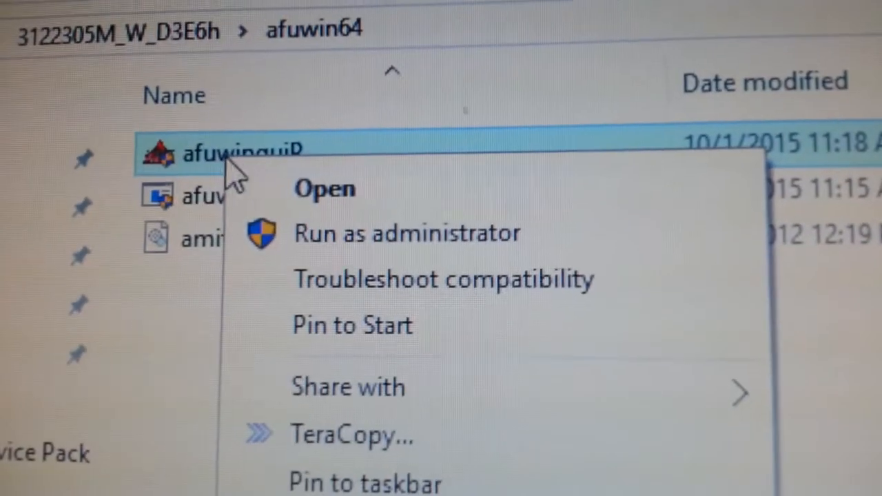
- Run afuwinguiP as administrator and accept the close-other-programs warning
click(408, 233)
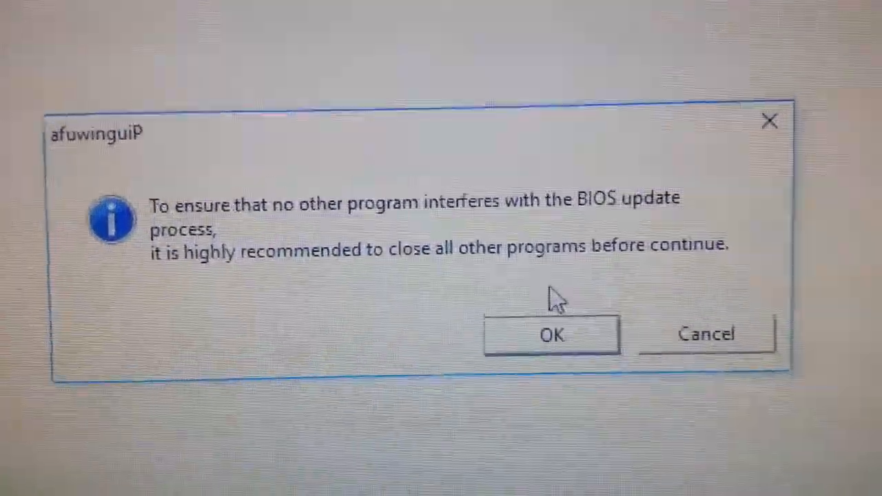
click(551, 335)
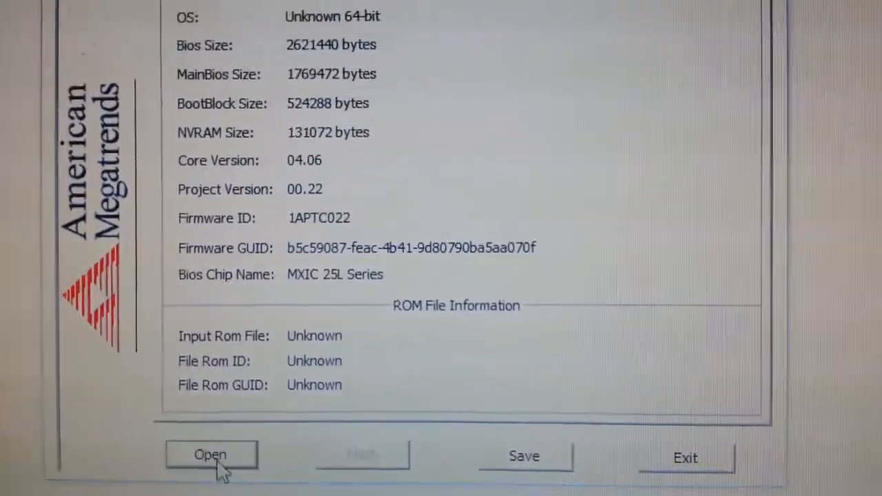
- Load 3122305M_W_D3E6h.CAP as the BIOS ROM file to flash
click(210, 454)
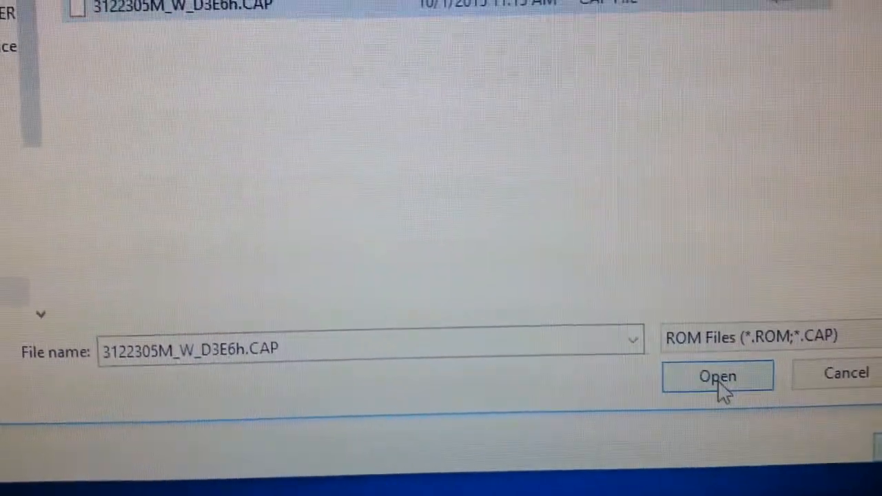
click(717, 376)
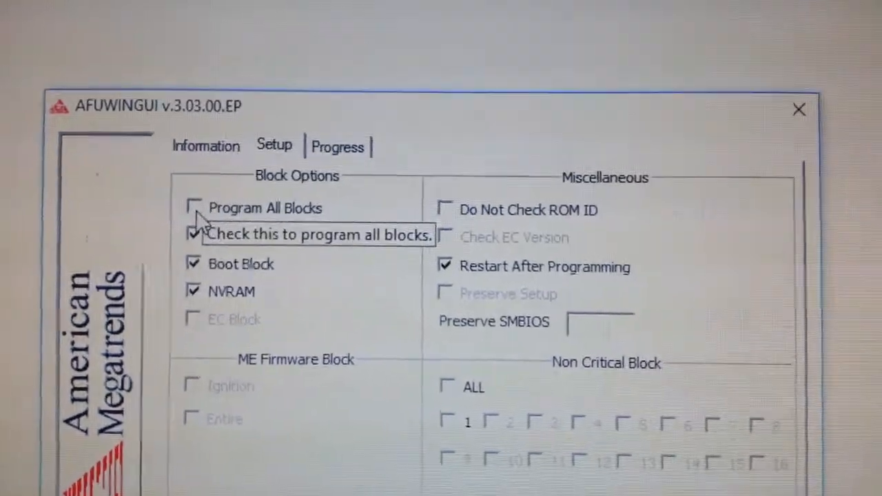
- Enable Program All Blocks, disable automatic restart after programming, and review the Information and Setup tabs
click(193, 206)
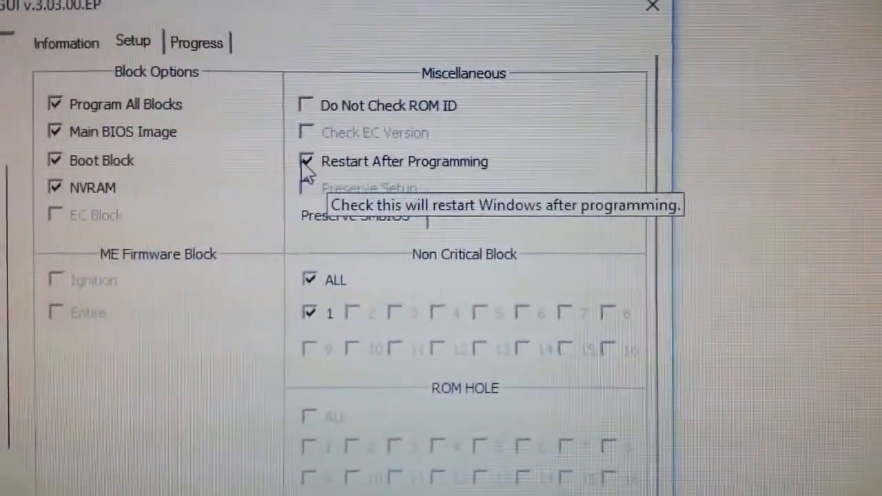
click(307, 161)
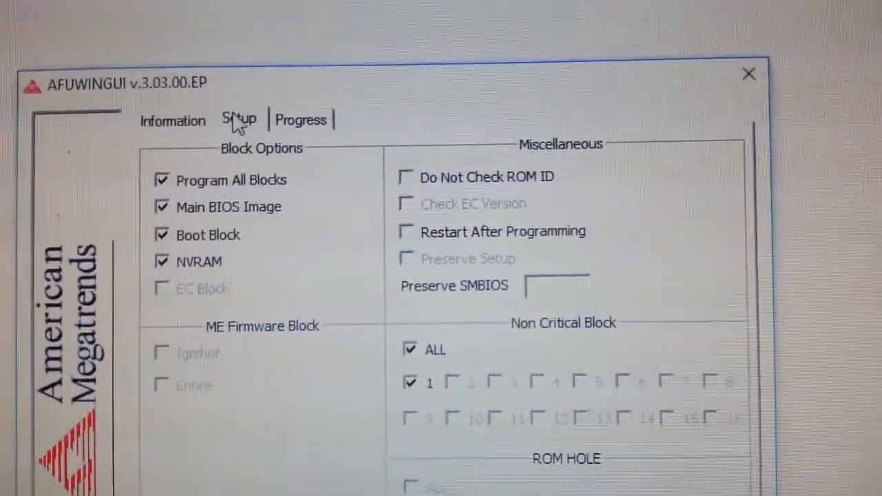
click(172, 122)
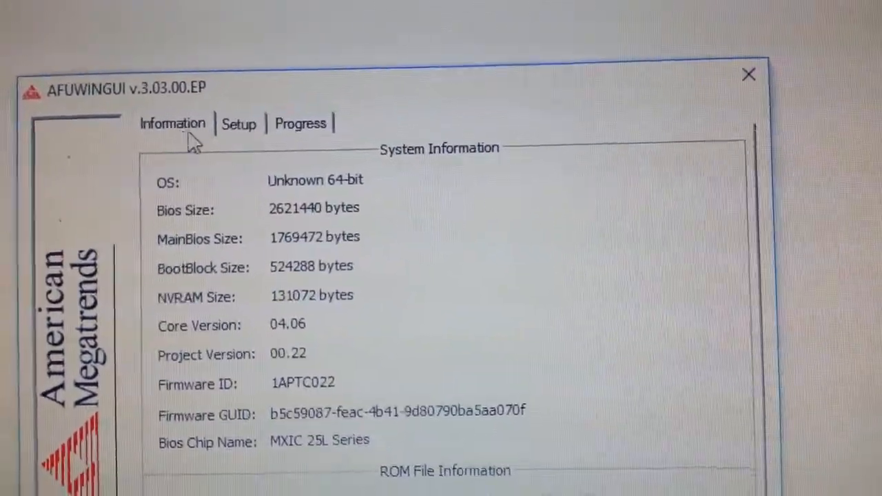
click(240, 122)
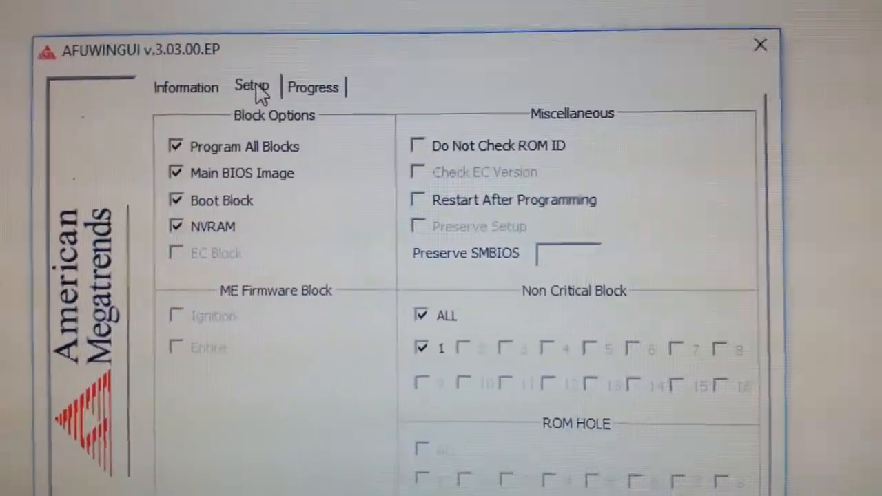
click(312, 87)
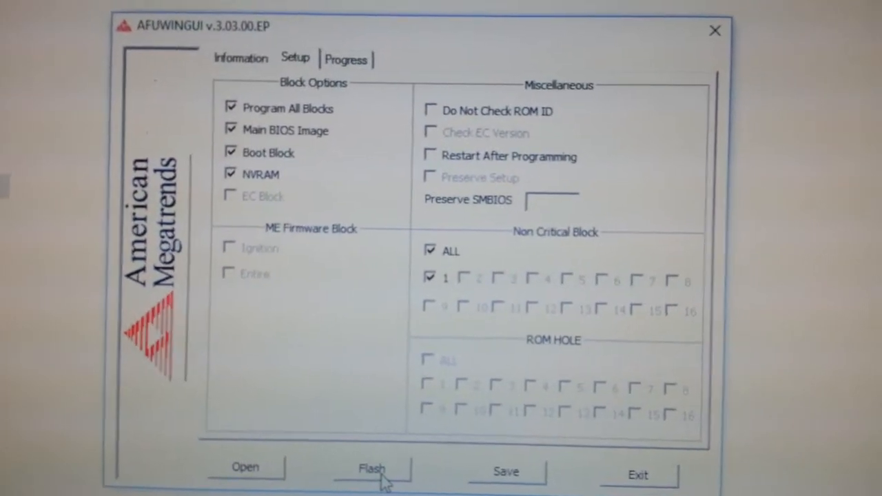
click(373, 467)
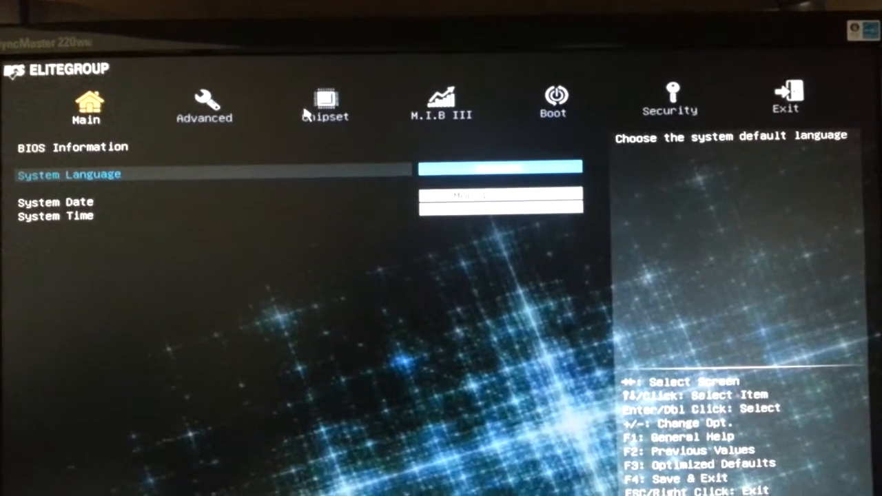
- Show the Chipset page with System Agent, PCH and ME Configuration entries
click(323, 103)
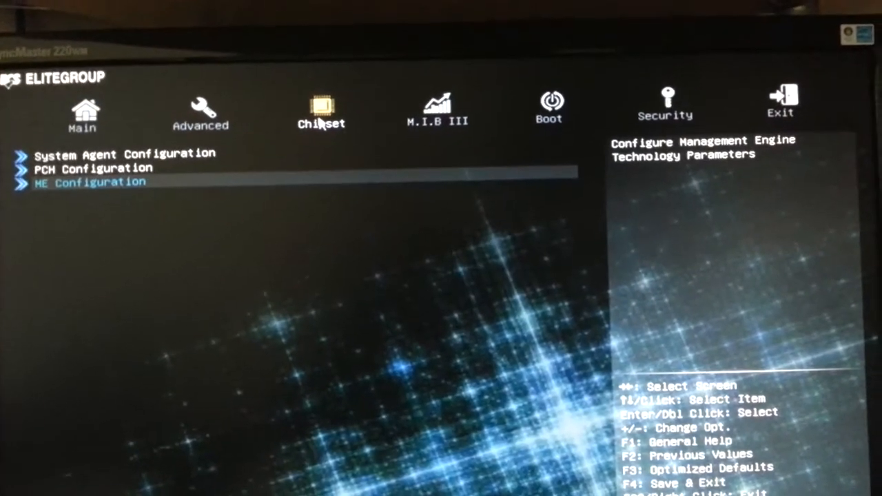
click(201, 111)
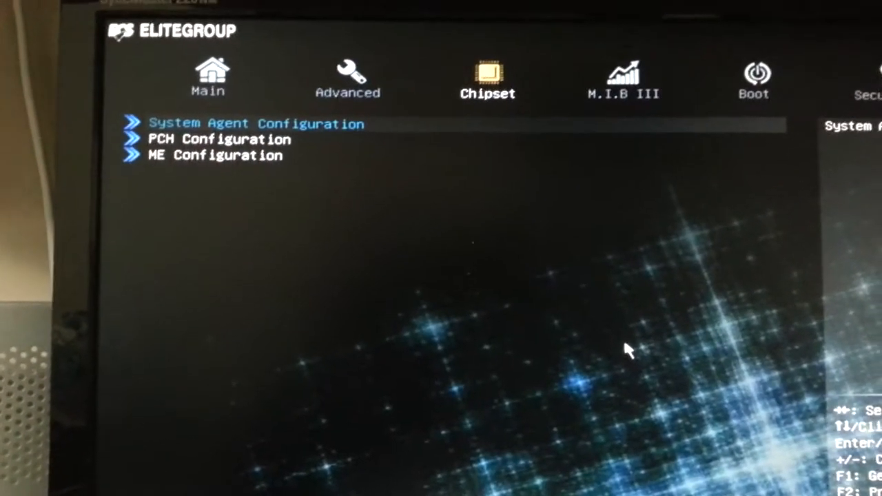
- Step through the Chipset entries, then view the M.I.B III page and land on the Boot settings
key(Down)
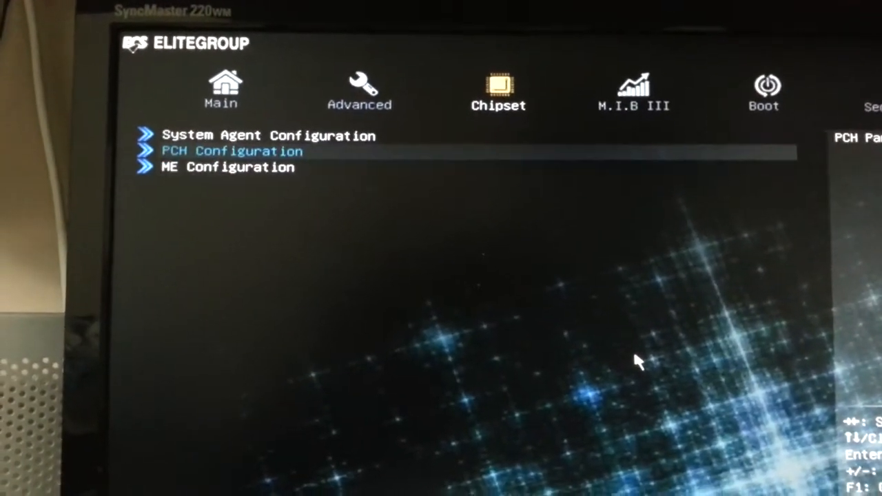
key(Up)
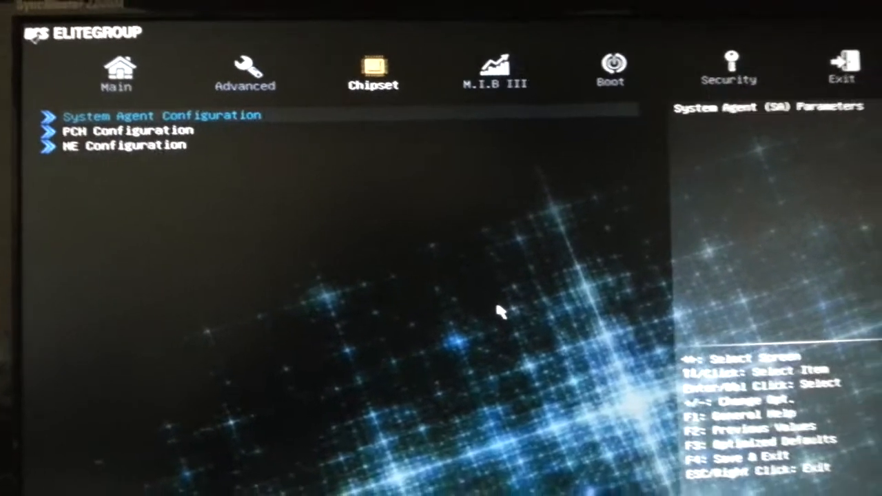
click(491, 67)
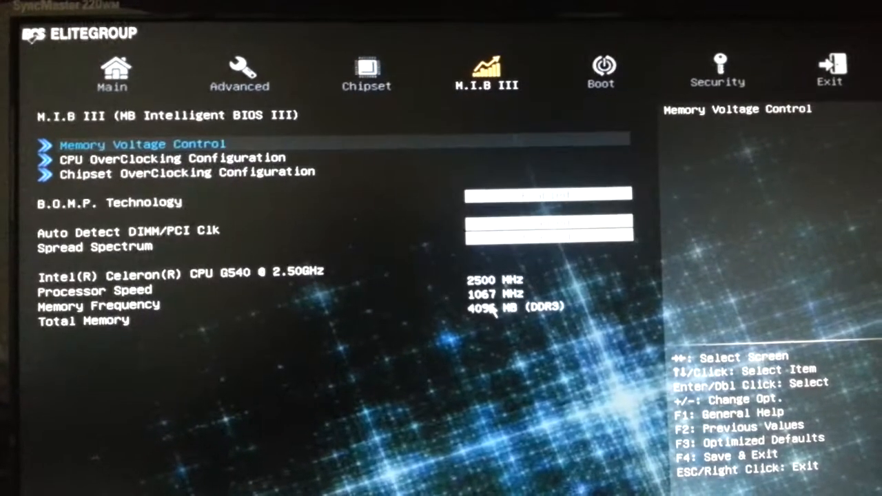
click(601, 66)
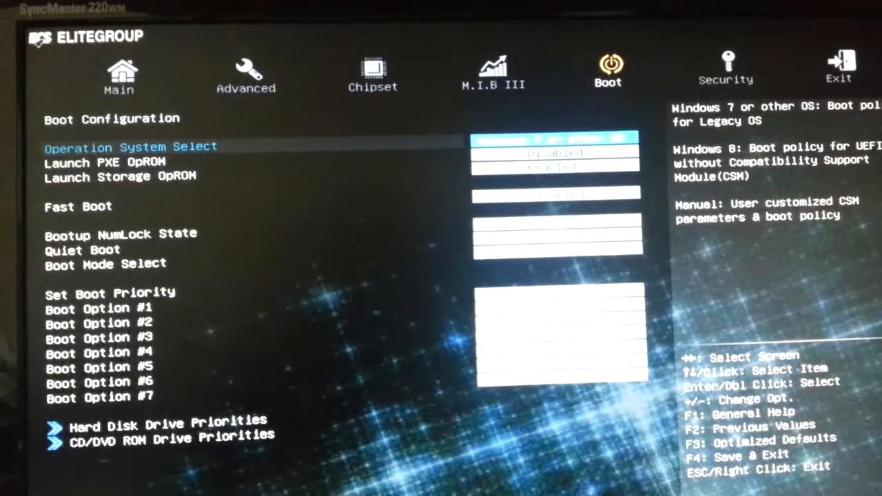